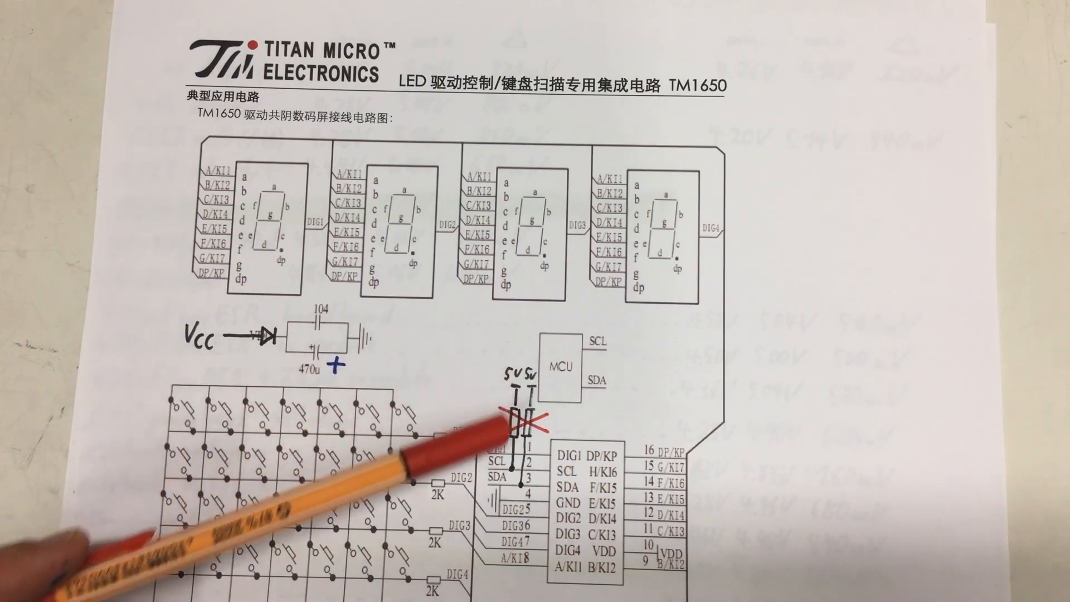
mouse_move(518, 402)
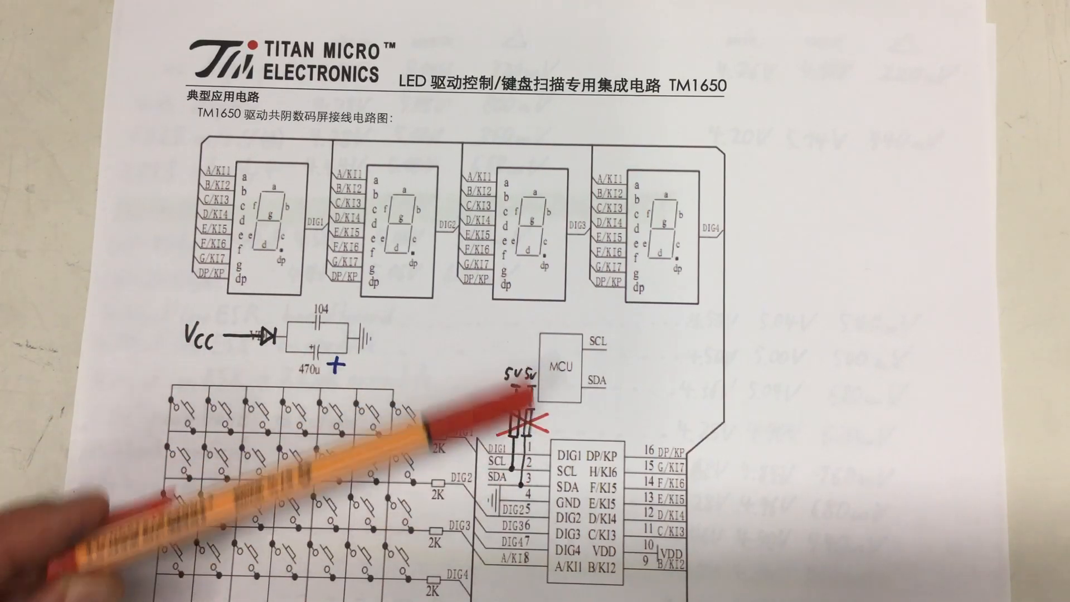